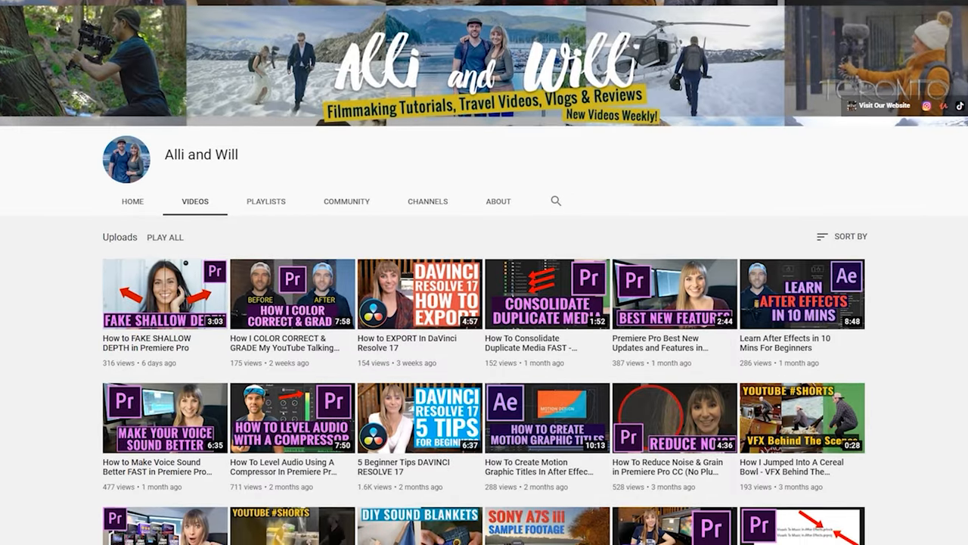
Open the project settings and close them without changes.
{"action": "scroll", "scroll_direction": "down", "scroll_amount": 3}
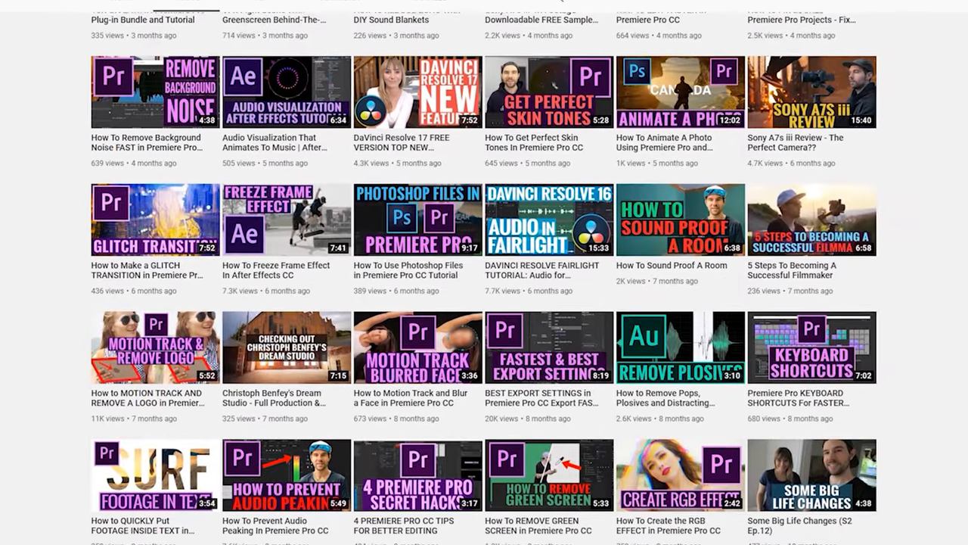
{"action": "scroll", "scroll_direction": "down", "scroll_amount": 3}
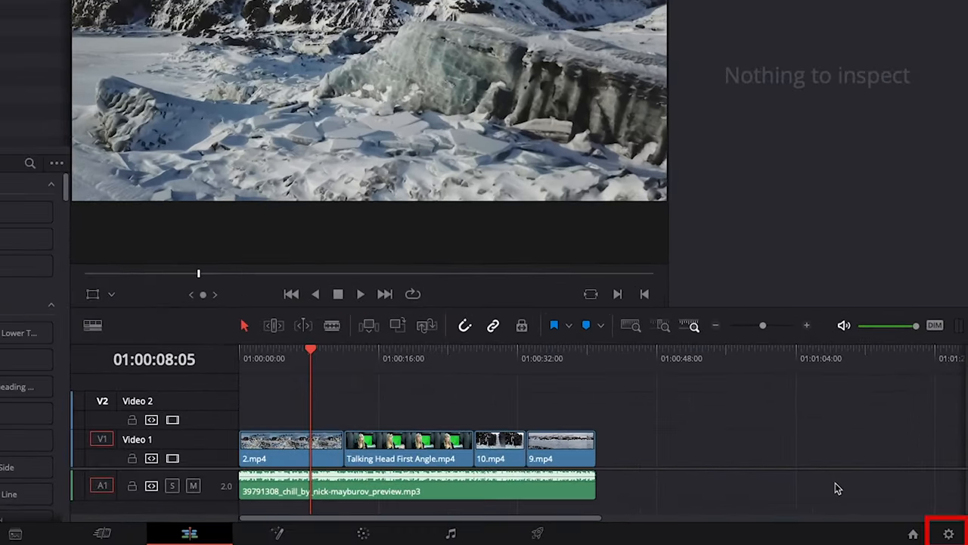
{"action": "left_click", "coordinate": [949, 535]}
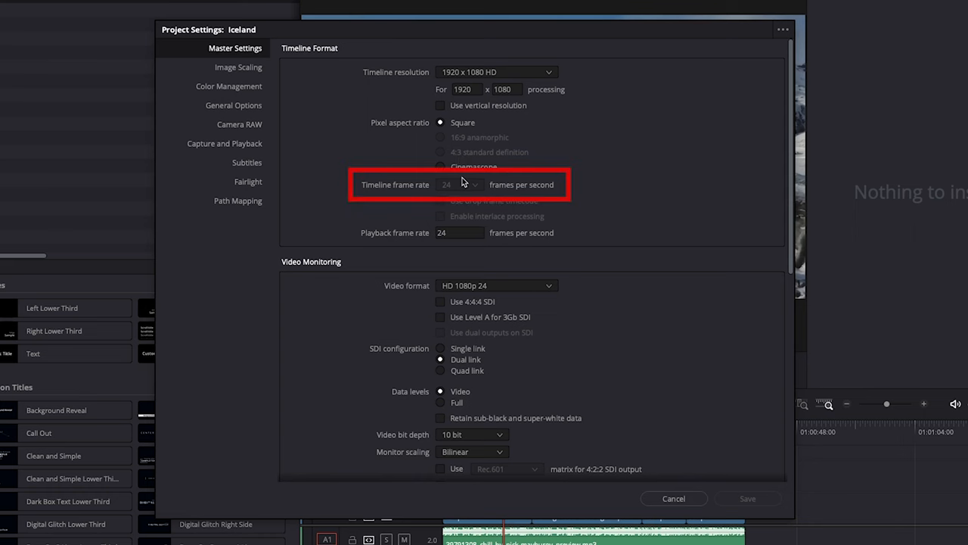
{"action": "left_click", "coordinate": [674, 498]}
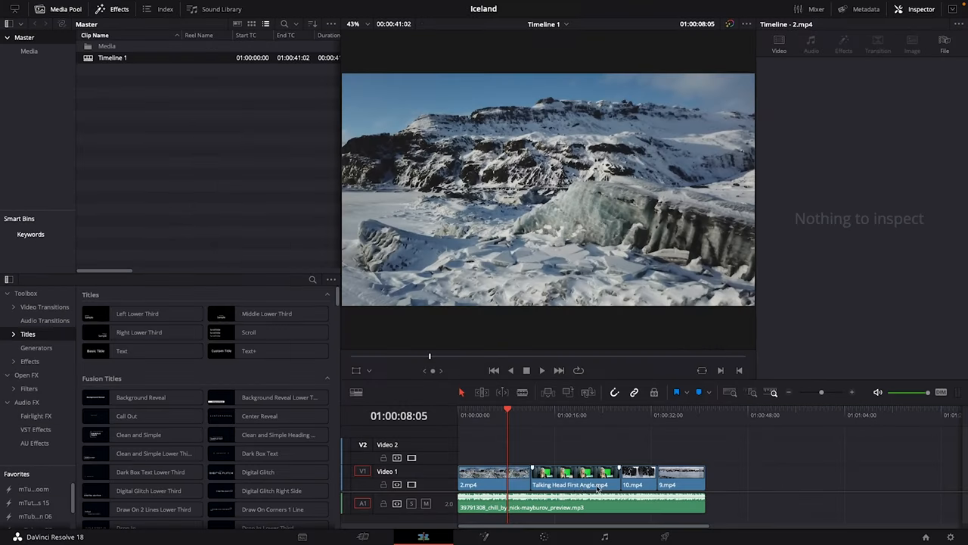
Go to the Deliver page and set the Iceland custom export format to QuickTime.
{"action": "left_click", "coordinate": [665, 537]}
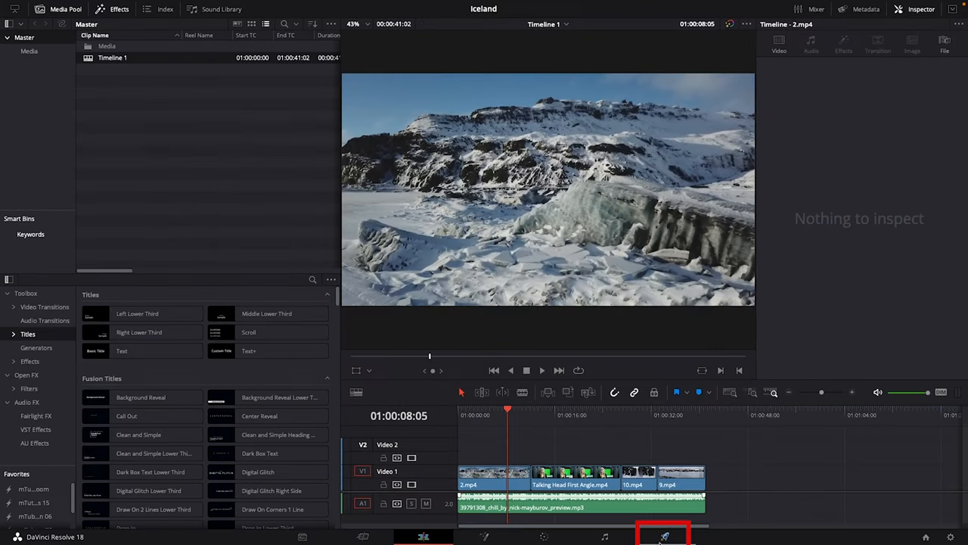
{"action": "left_click", "coordinate": [664, 534]}
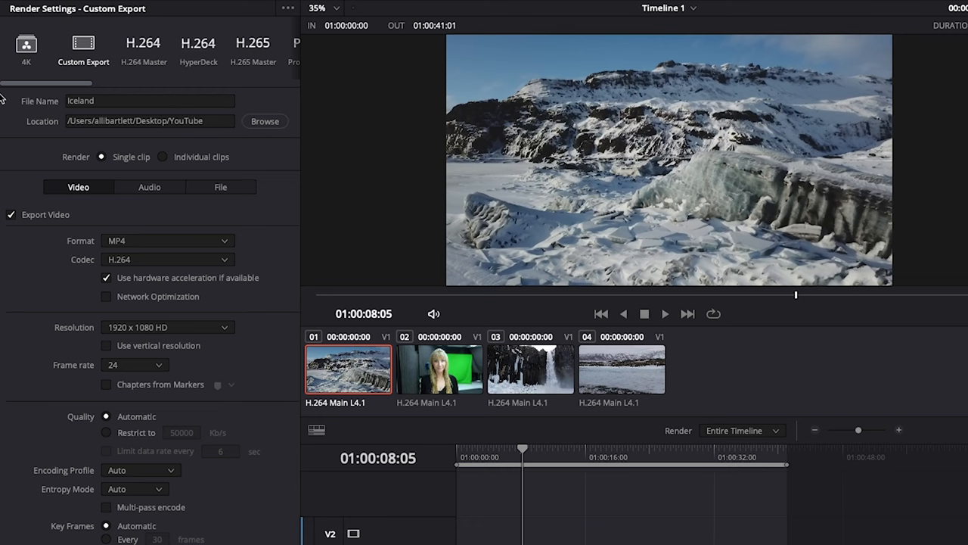
{"action": "left_click", "coordinate": [149, 121]}
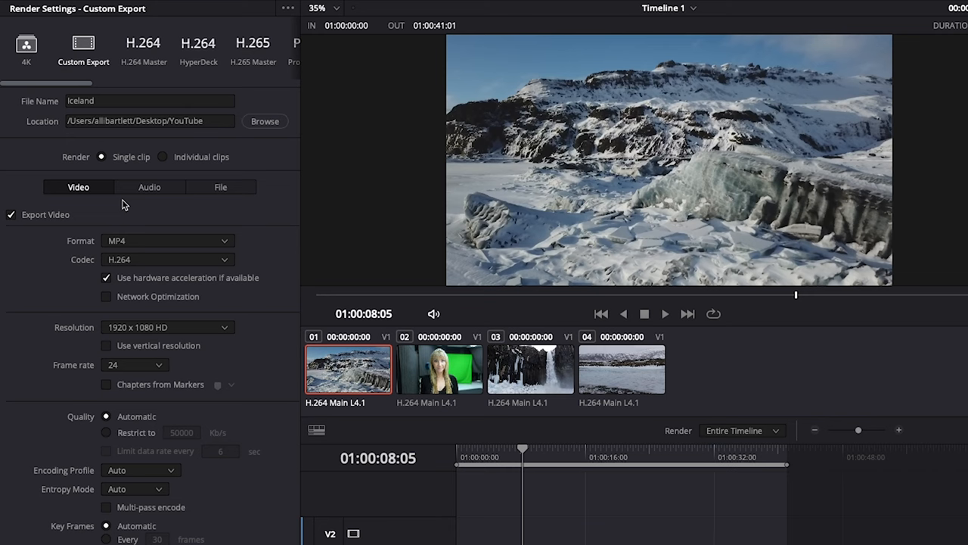
{"action": "left_click", "coordinate": [167, 241]}
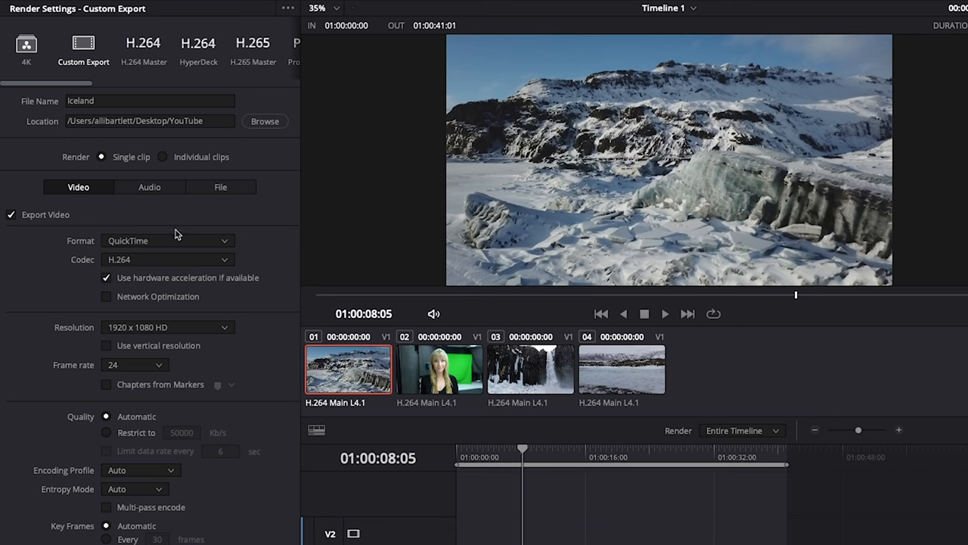
Set the Iceland export format to MP4, keeping H.264 and 24 fps.
{"action": "left_click", "coordinate": [167, 241]}
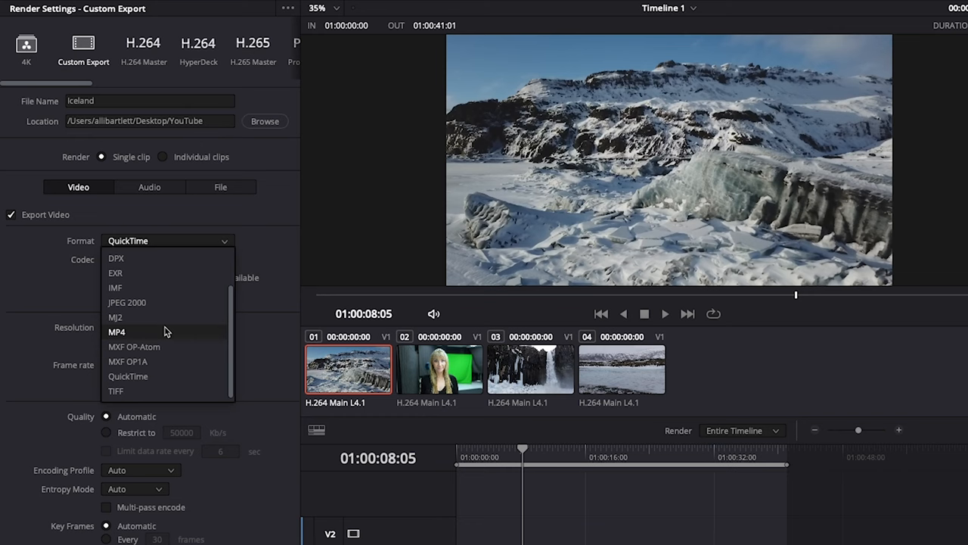
{"action": "left_click", "coordinate": [117, 331]}
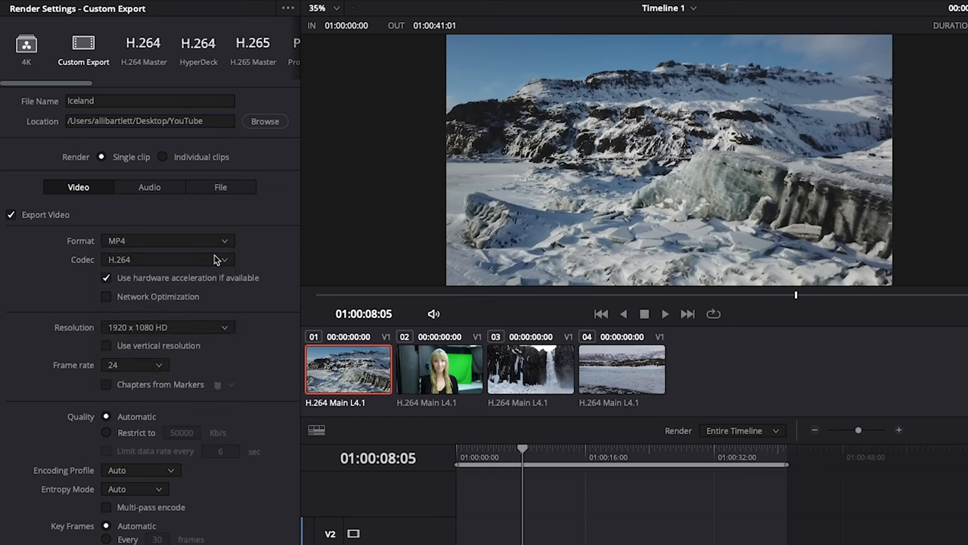
{"action": "left_click", "coordinate": [167, 259]}
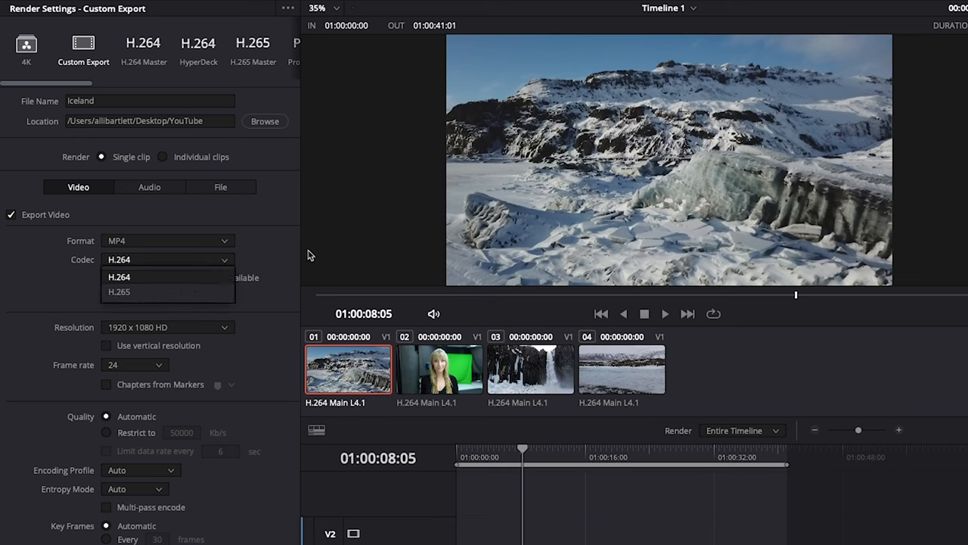
{"action": "left_click", "coordinate": [118, 276]}
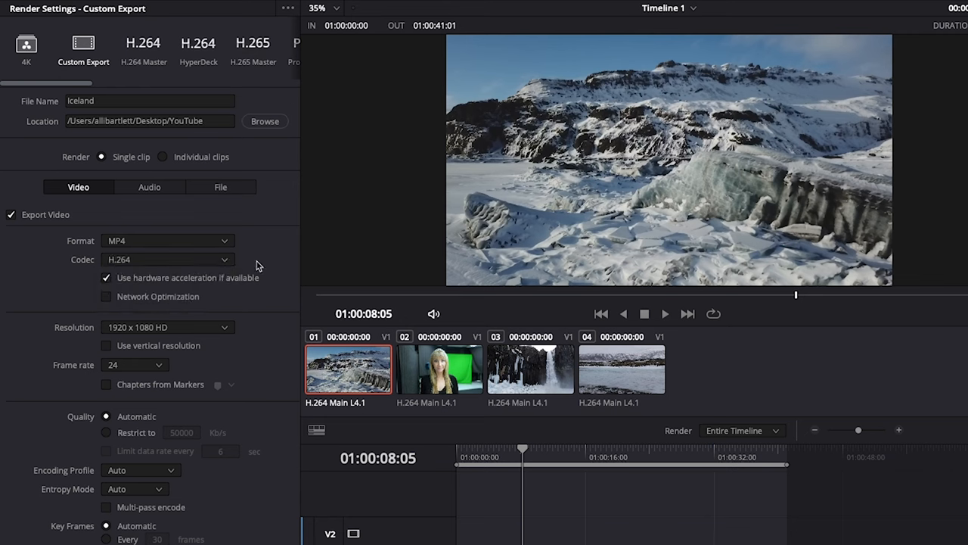
{"action": "mouse_move", "coordinate": [187, 302]}
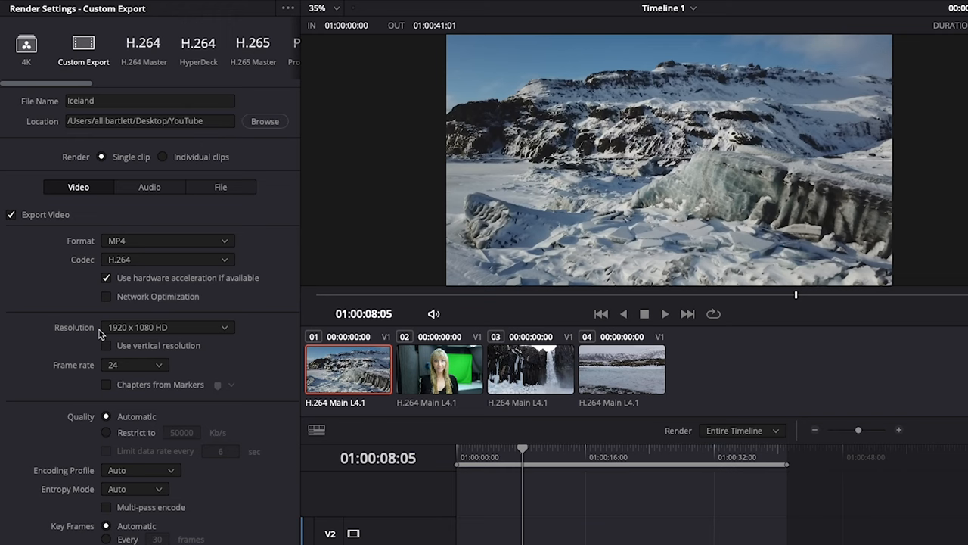
{"action": "mouse_move", "coordinate": [157, 338]}
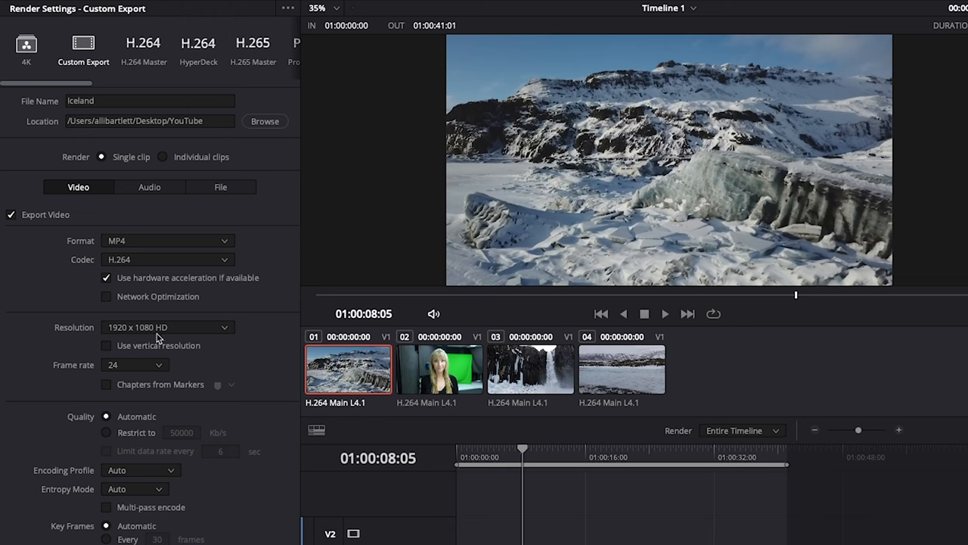
{"action": "left_click", "coordinate": [134, 365]}
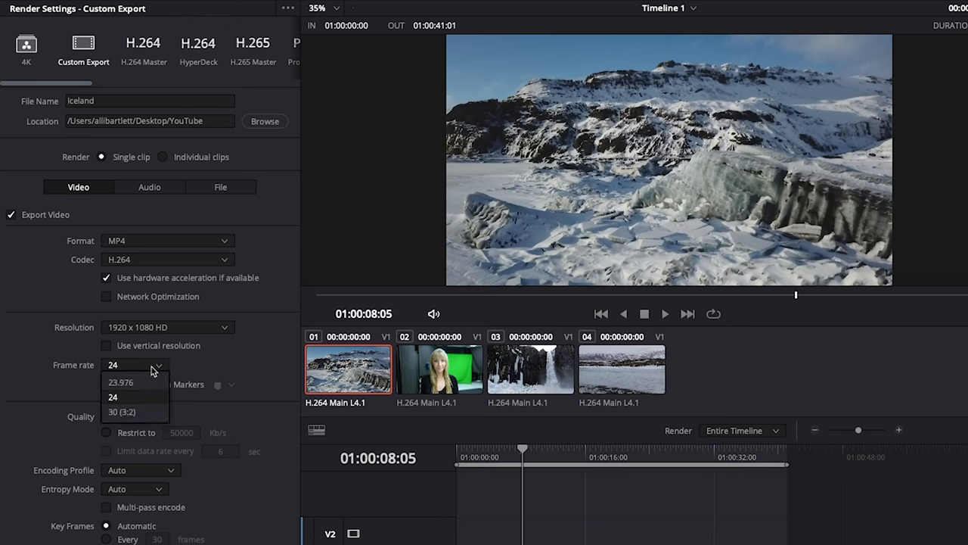
{"action": "left_click", "coordinate": [112, 396]}
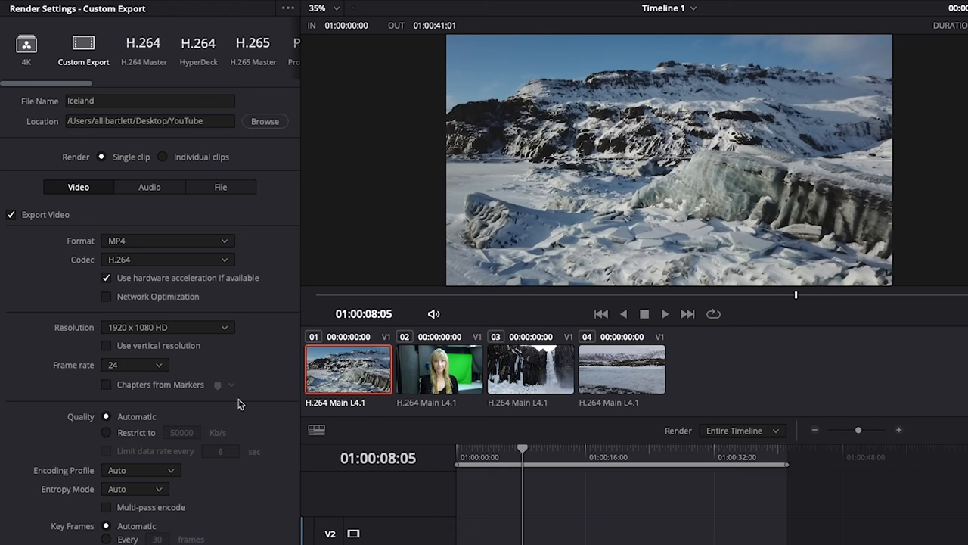
{"action": "mouse_move", "coordinate": [155, 368]}
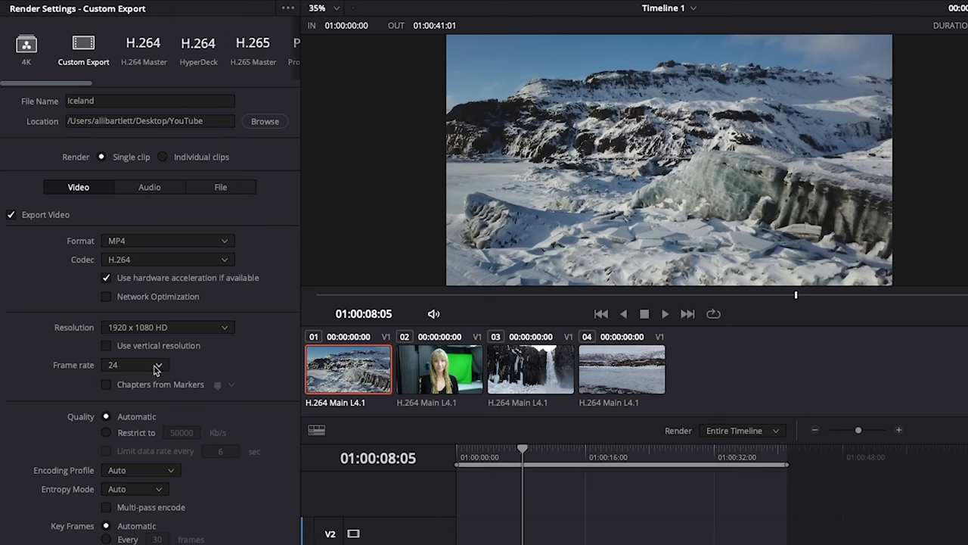
Restrict the video quality to 28000 Kb/s.
{"action": "scroll", "scroll_direction": "down", "scroll_amount": 3}
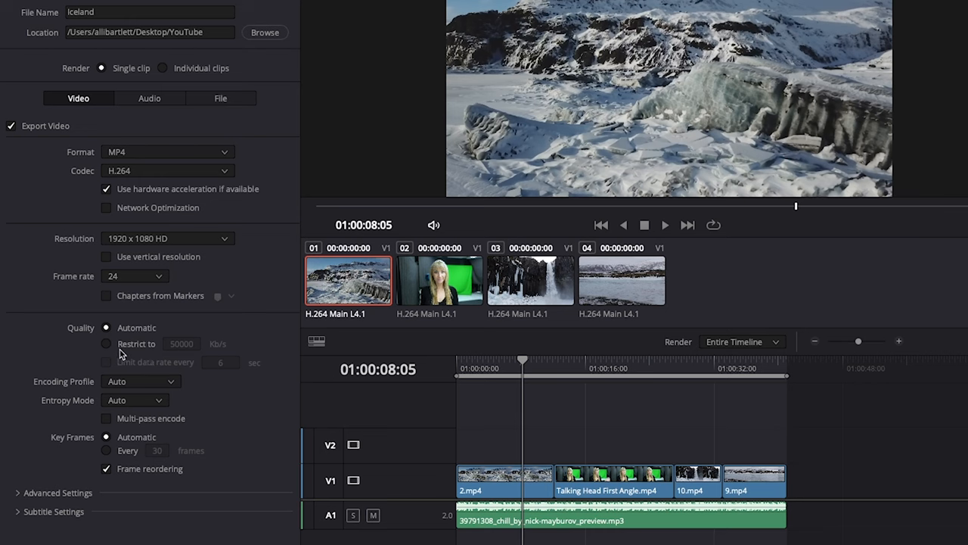
{"action": "left_click", "coordinate": [106, 344]}
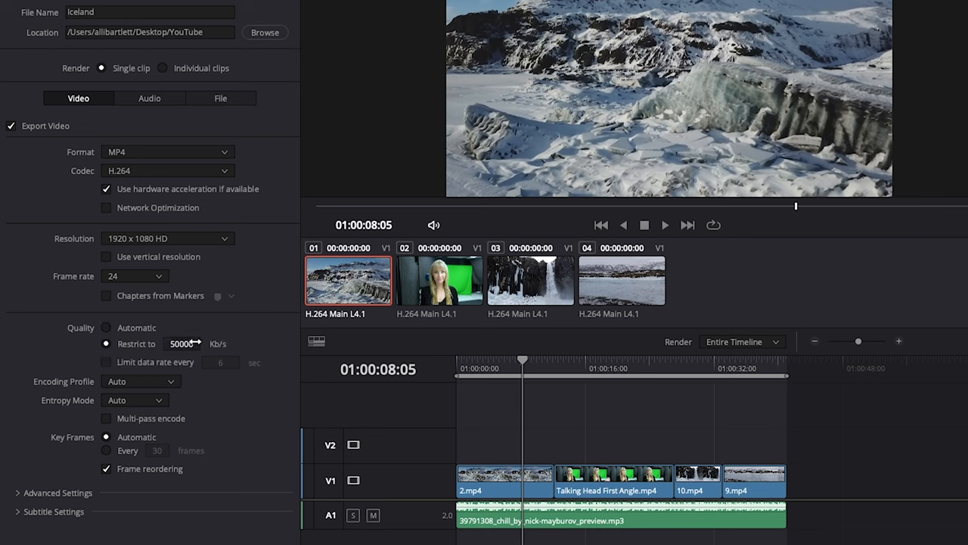
{"action": "type", "text": "28000"}
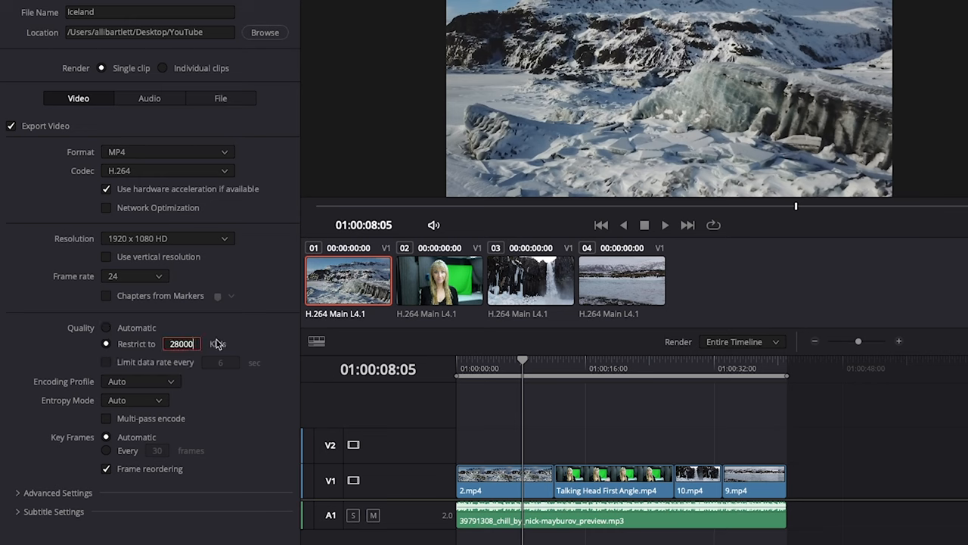
{"action": "mouse_move", "coordinate": [235, 410]}
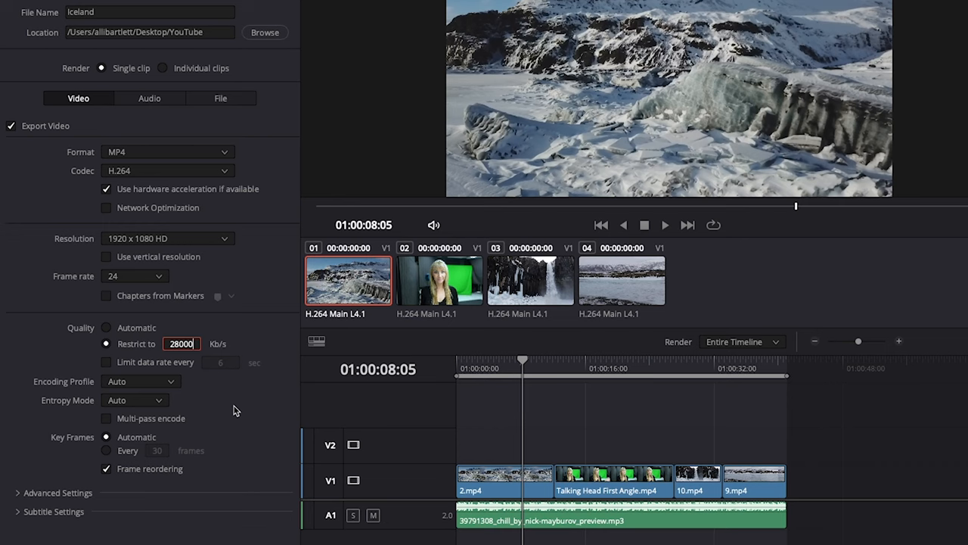
{"action": "left_click", "coordinate": [149, 98]}
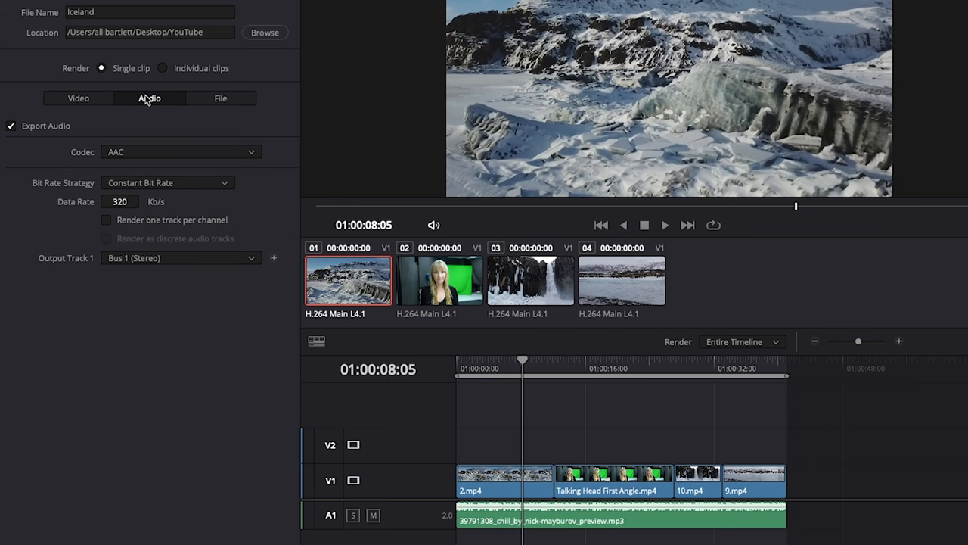
In the audio settings, keep the bit rate strategy at Constant Bit Rate.
{"action": "left_click", "coordinate": [168, 183]}
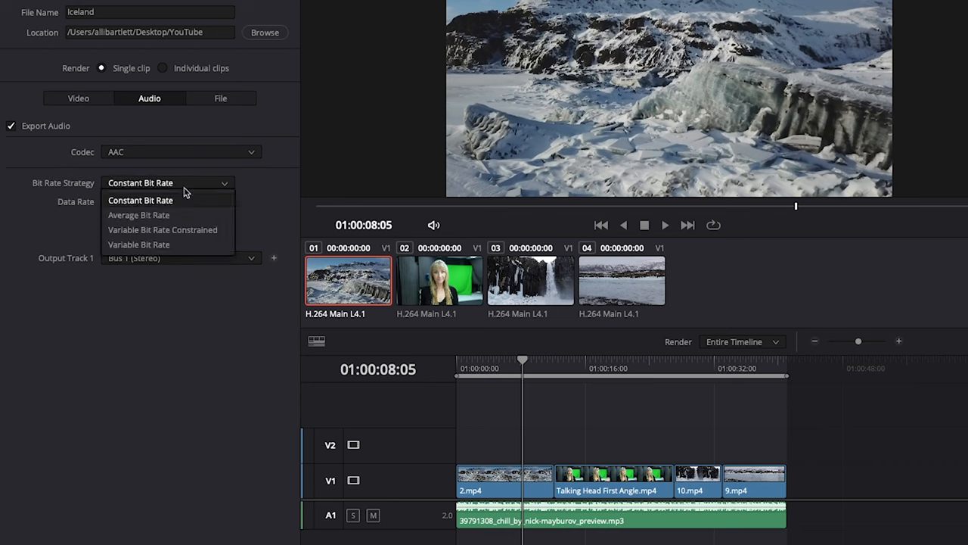
{"action": "left_click", "coordinate": [140, 200]}
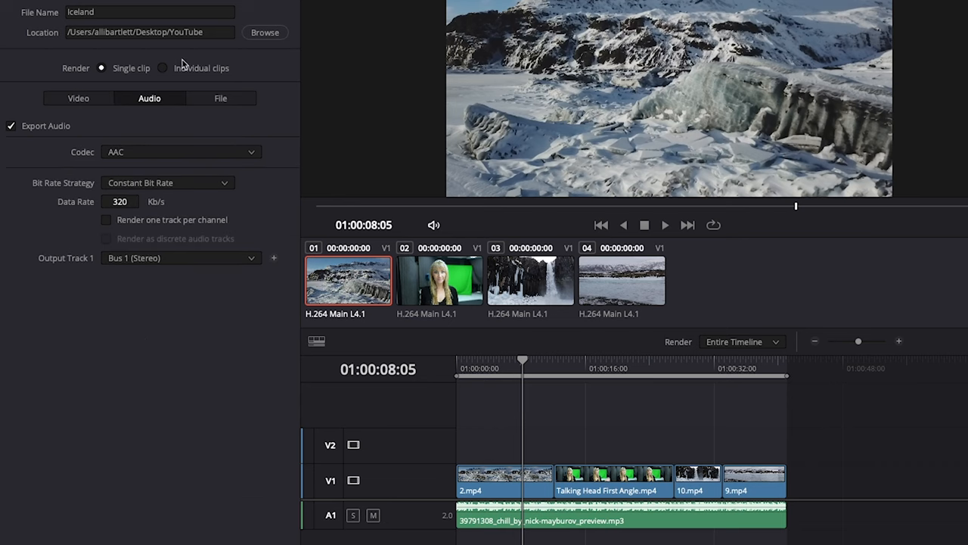
{"action": "left_click", "coordinate": [78, 98]}
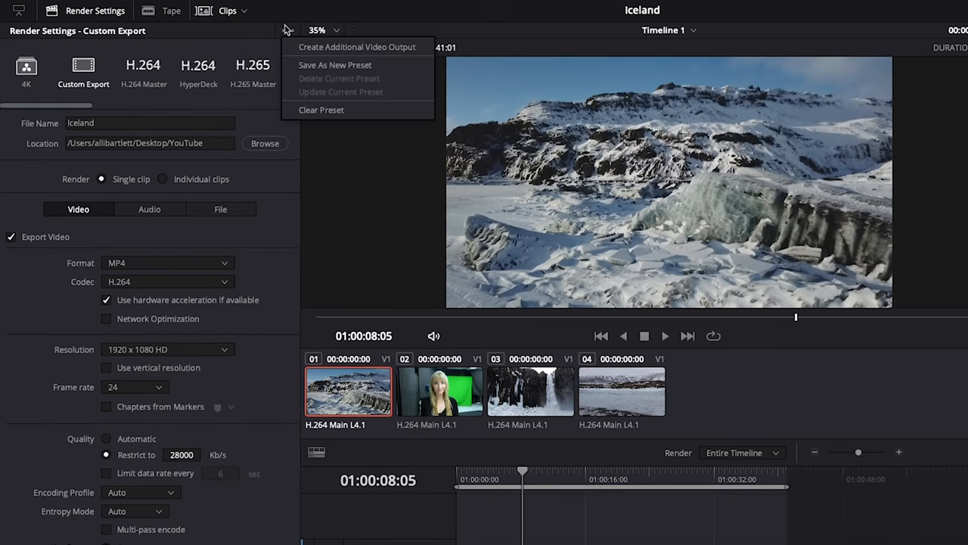
Save the current settings as the preset '1080p 24fps YouTube'.
{"action": "left_click", "coordinate": [337, 65]}
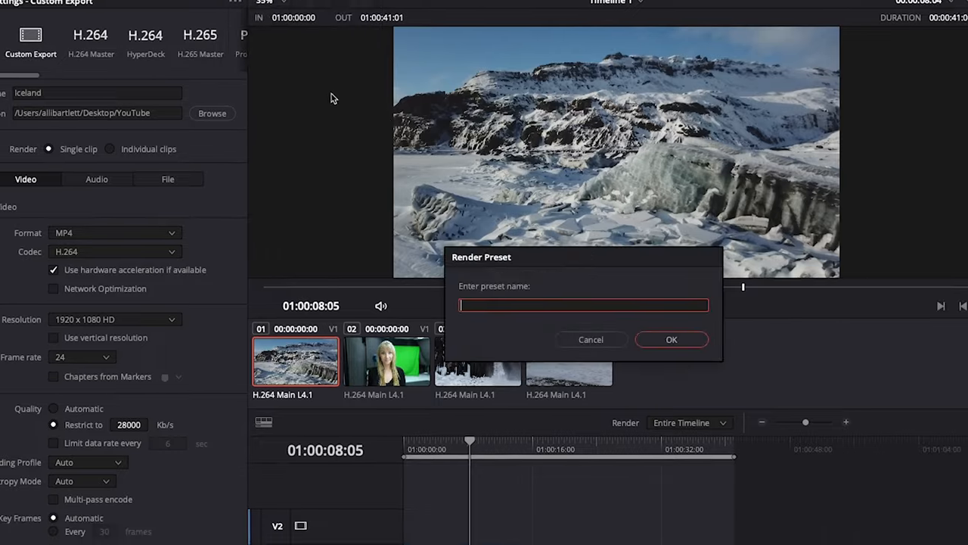
{"action": "type", "text": "1080p 24fps"}
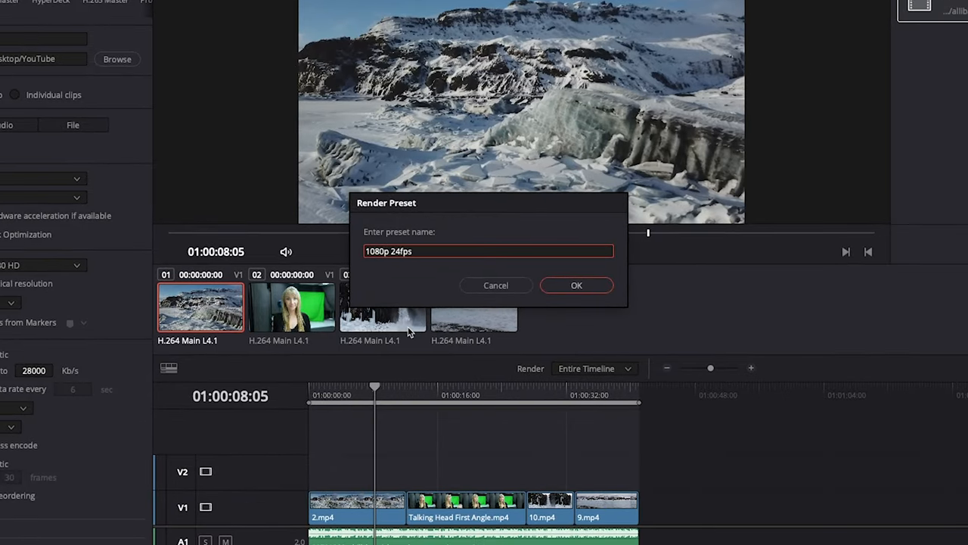
{"action": "left_click", "coordinate": [576, 285]}
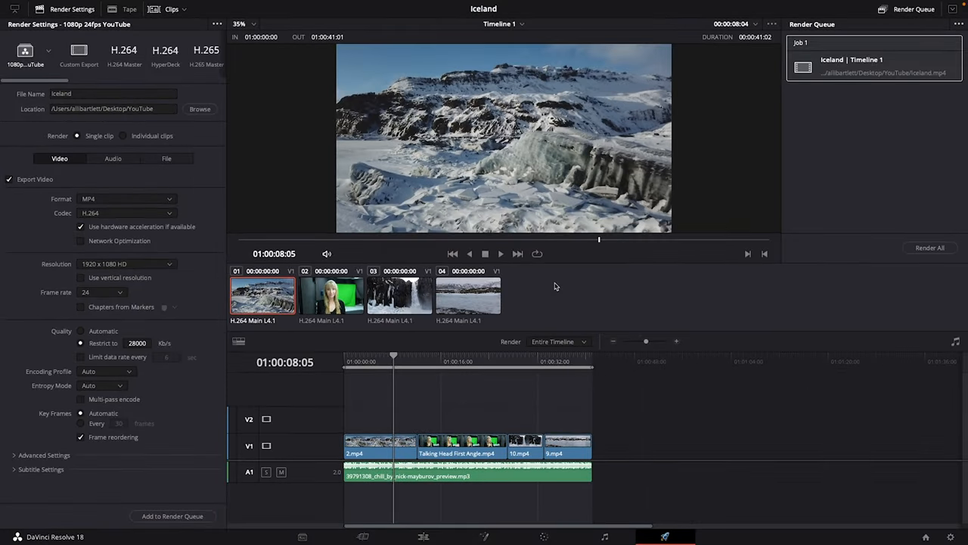
{"action": "mouse_move", "coordinate": [242, 179]}
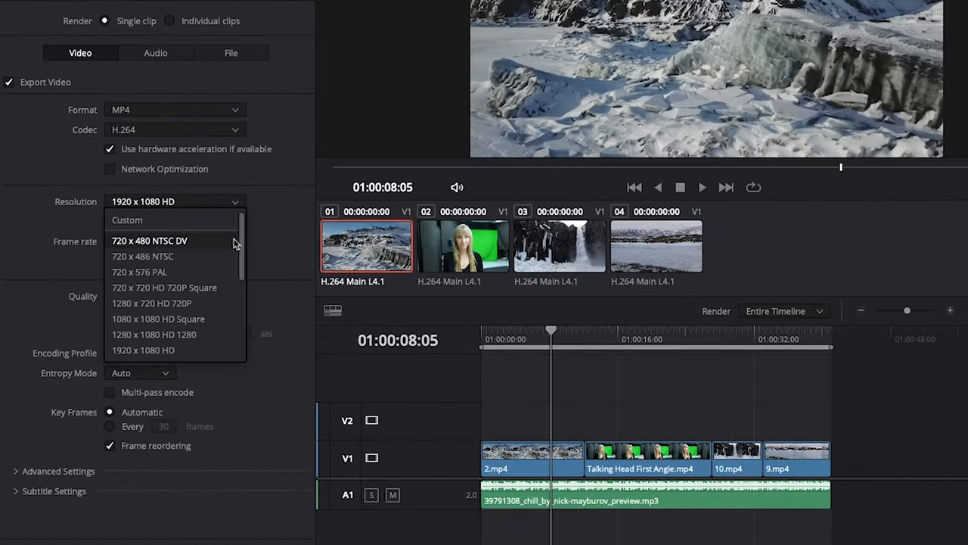
Set resolution to 3840 x 2160 Ultra HD and restrict bitrate to 50000 Kb/s.
{"action": "scroll", "scroll_direction": "down", "scroll_amount": 3}
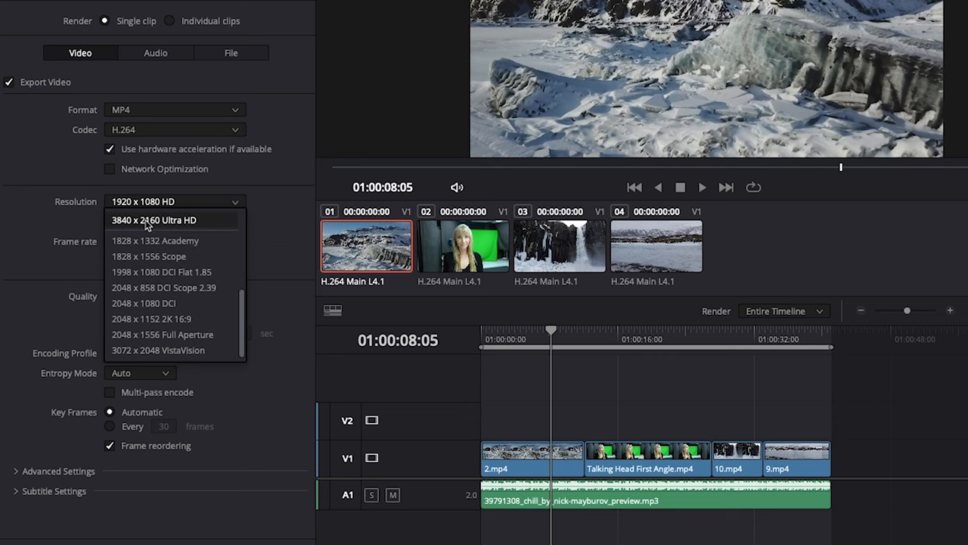
{"action": "left_click", "coordinate": [154, 219]}
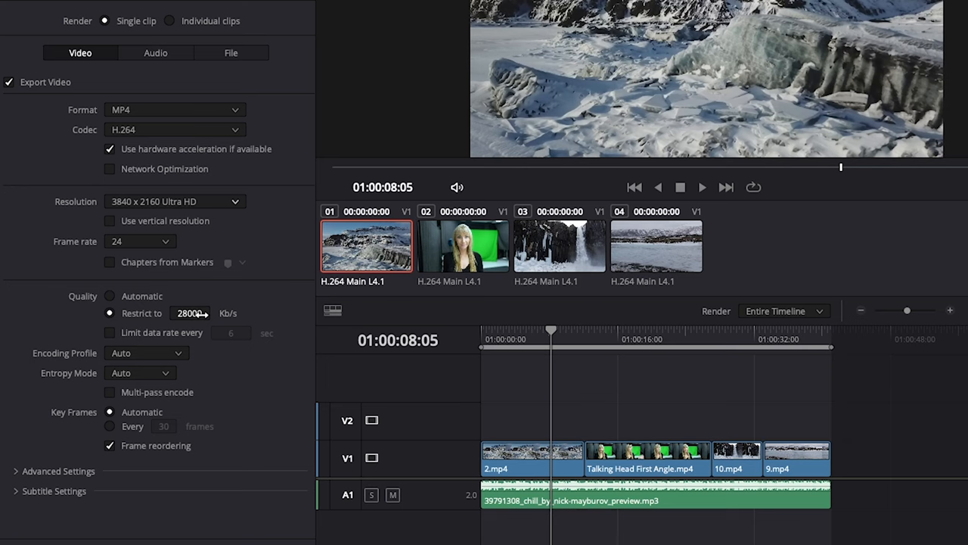
{"action": "type", "text": "50"}
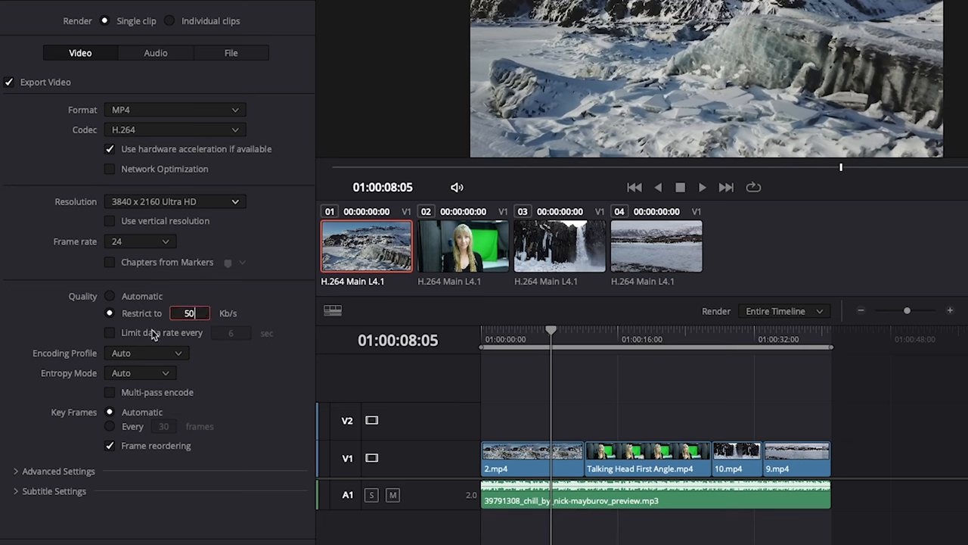
{"action": "type", "text": "50000"}
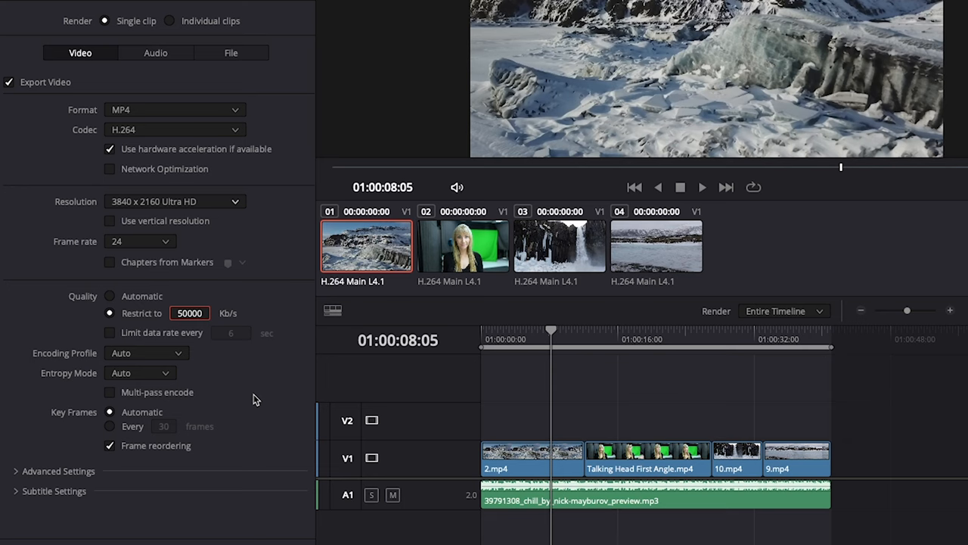
{"action": "mouse_move", "coordinate": [43, 33]}
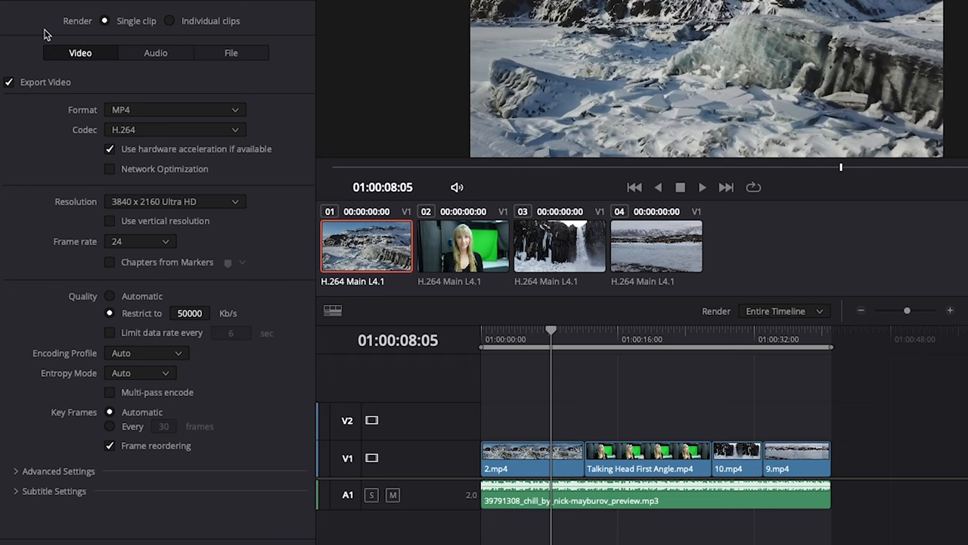
Switch the container to QuickTime and the codec to Apple ProRes.
{"action": "left_click", "coordinate": [175, 110]}
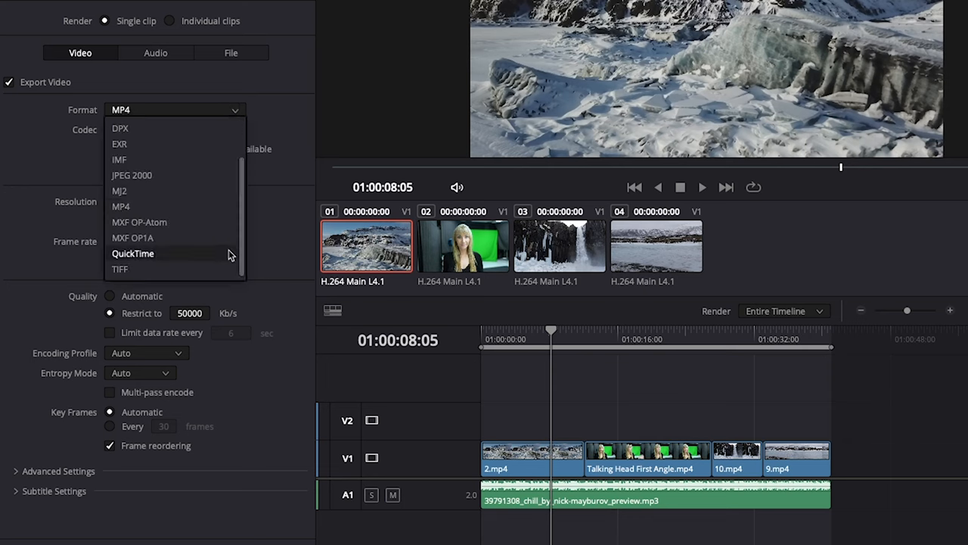
{"action": "left_click", "coordinate": [133, 253]}
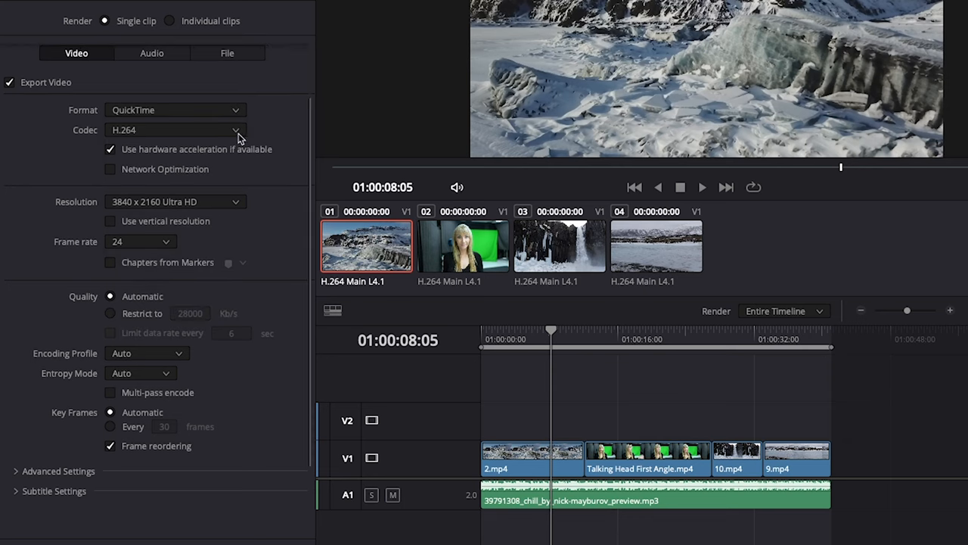
{"action": "left_click", "coordinate": [175, 130]}
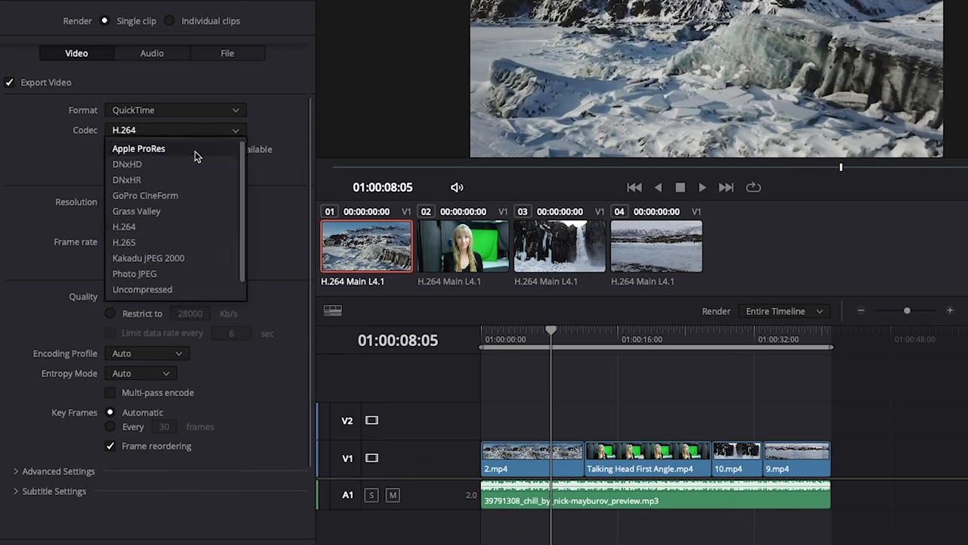
{"action": "left_click", "coordinate": [138, 148]}
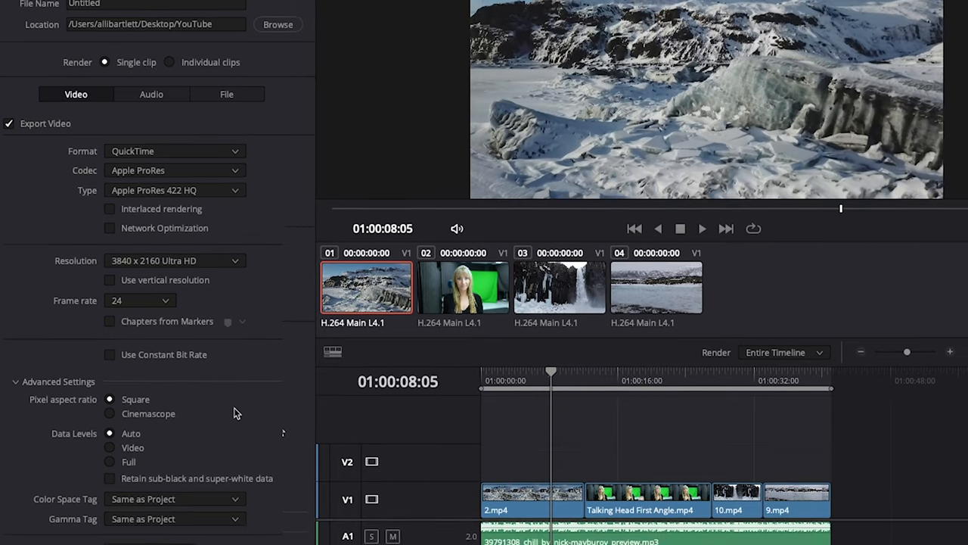
Save the 4K ProRes settings as a new preset named '4k 24fps YouTube'.
{"action": "left_click", "coordinate": [281, 8]}
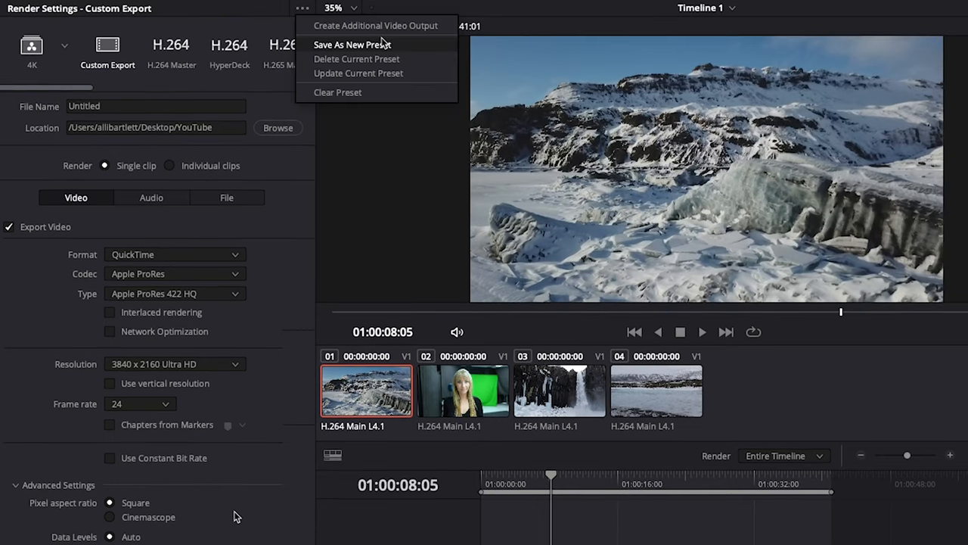
{"action": "left_click", "coordinate": [354, 44]}
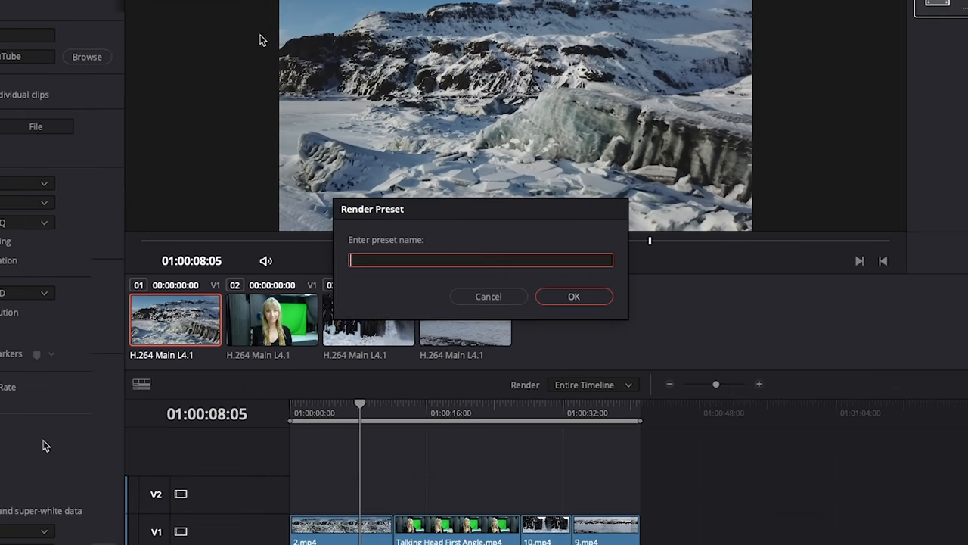
{"action": "type", "text": "4k 24f"}
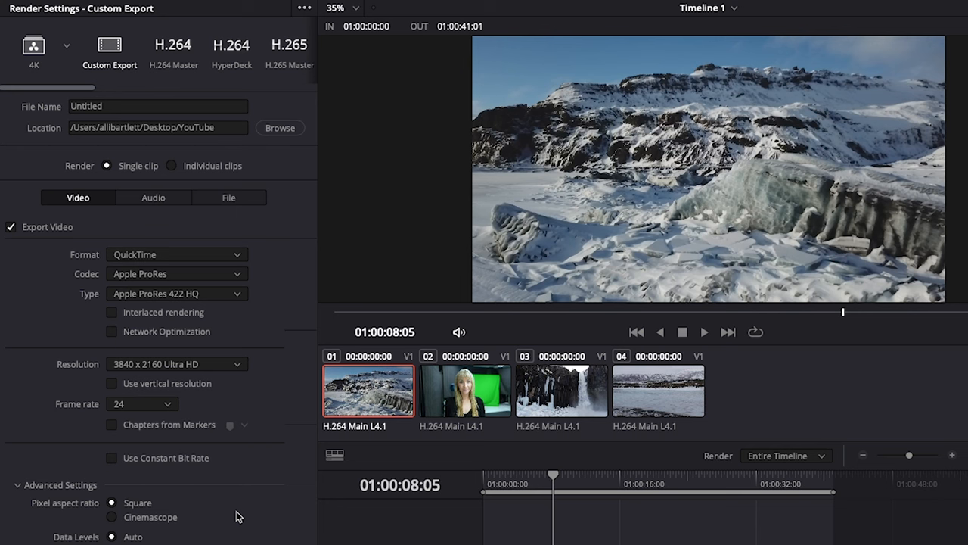
Set the codec to H.265 and enable vertical resolution for 1080 x 1920.
{"action": "left_click", "coordinate": [177, 274]}
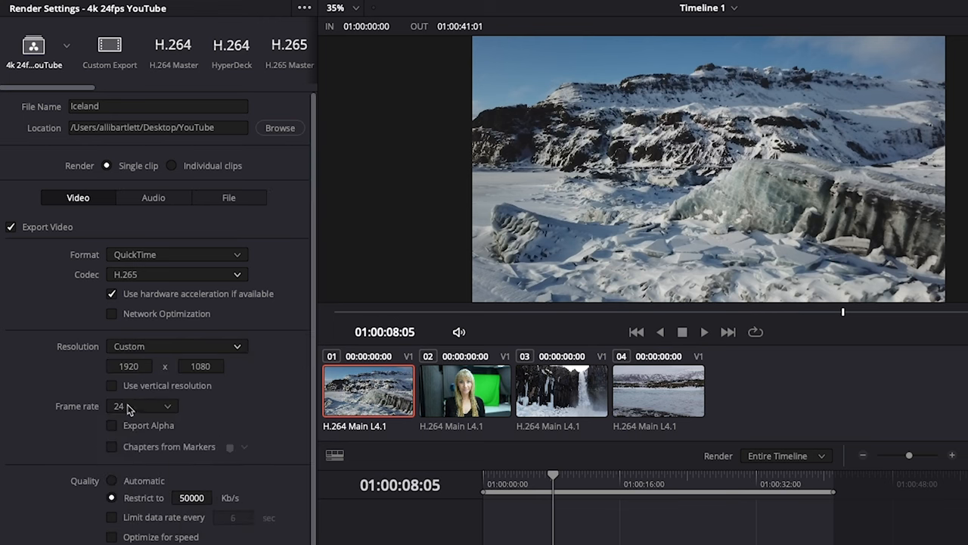
{"action": "left_click", "coordinate": [112, 386]}
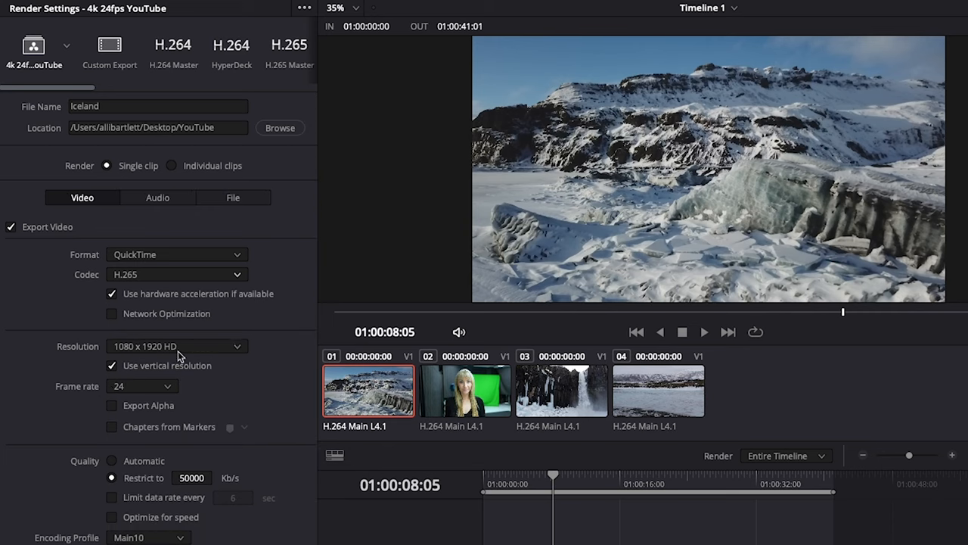
{"action": "mouse_move", "coordinate": [219, 423]}
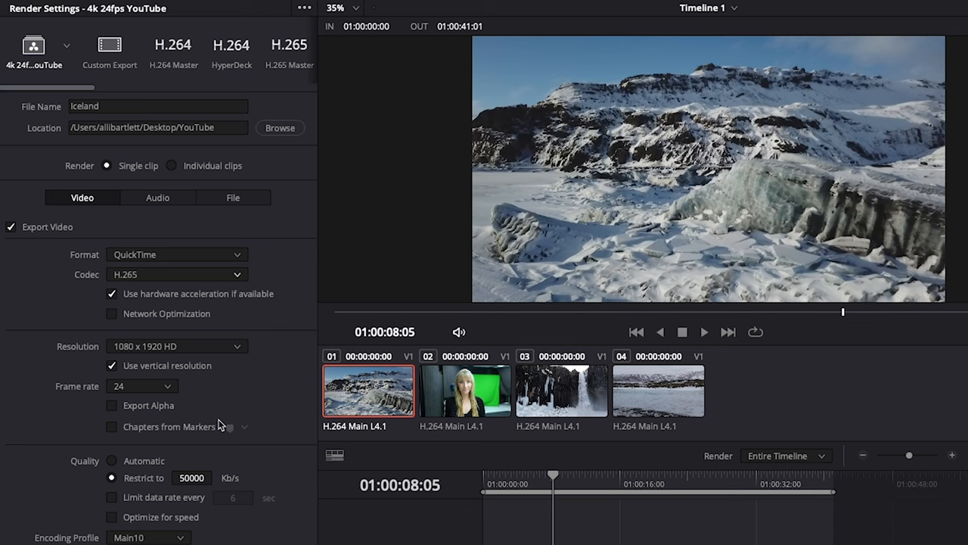
{"action": "mouse_move", "coordinate": [189, 498]}
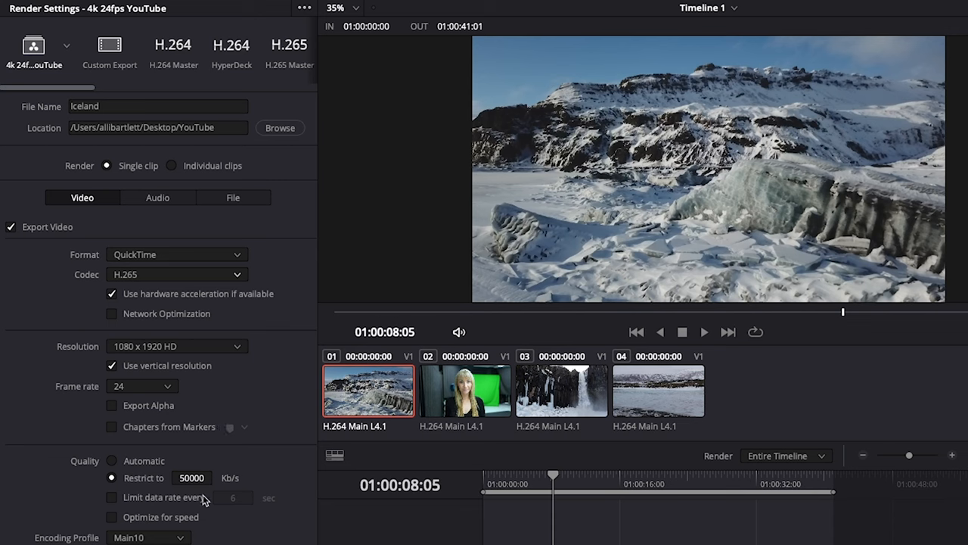
Replace the Restrict to bitrate value with 14000 Kb/s.
{"action": "left_click", "coordinate": [191, 477]}
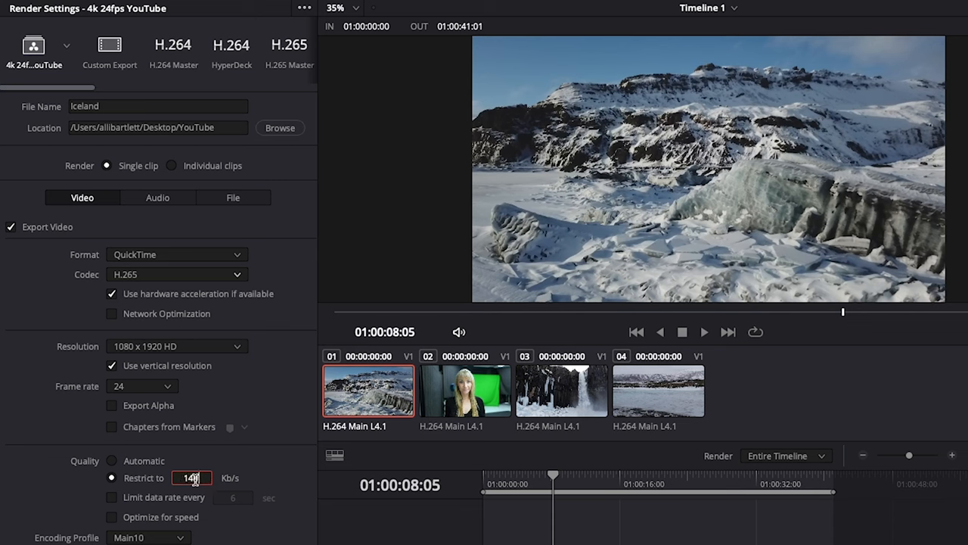
{"action": "type", "text": "14000"}
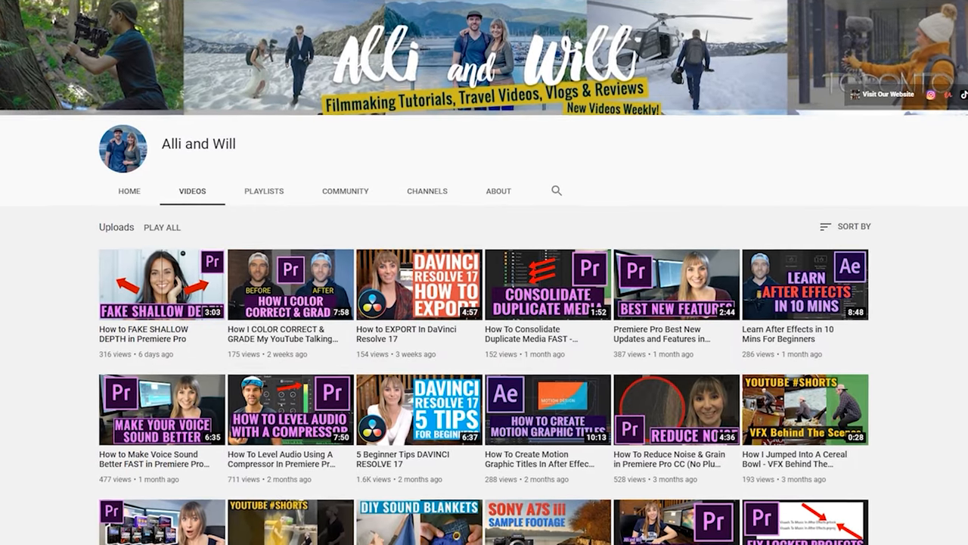
{"action": "scroll", "scroll_direction": "down", "scroll_amount": 3}
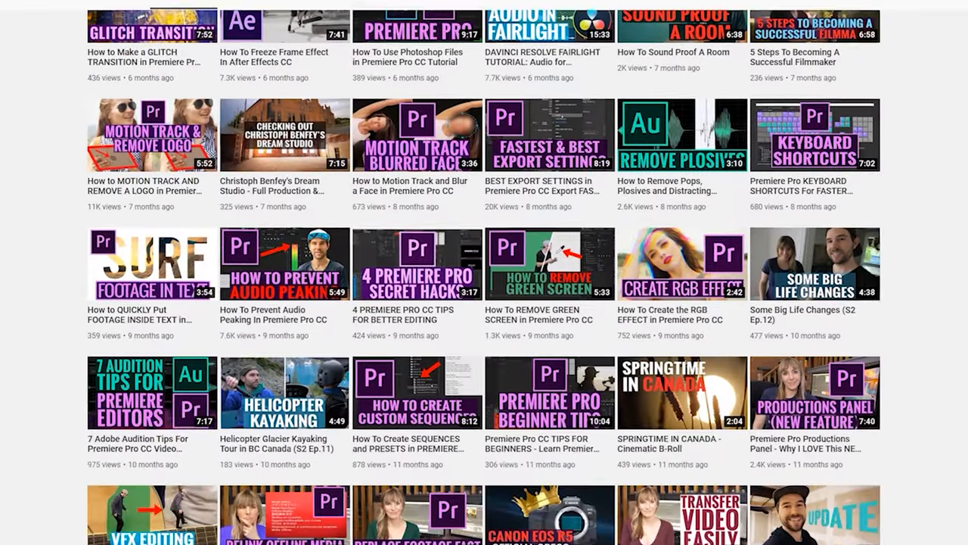